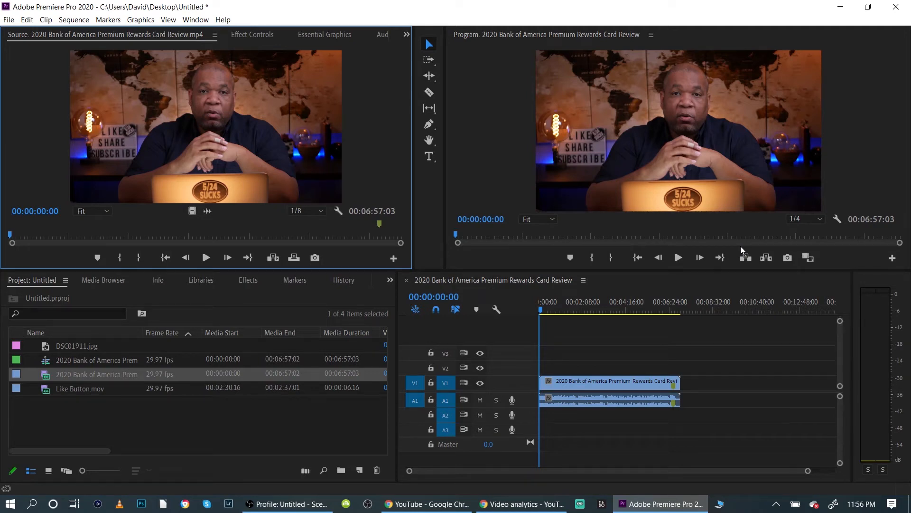
mouse_move(742, 251)
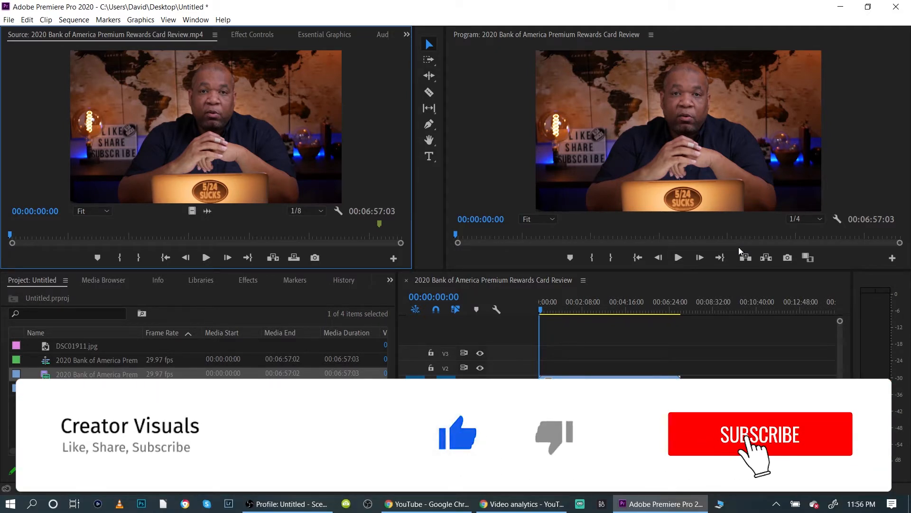
Duplicate the review clip on V1/A1, leaving a gap before the second copy.
left_click(759, 433)
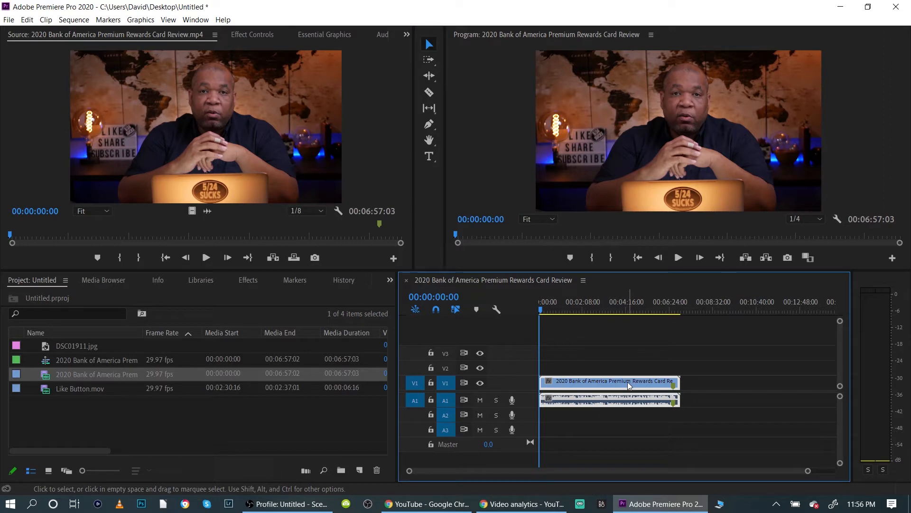
mouse_move(572, 454)
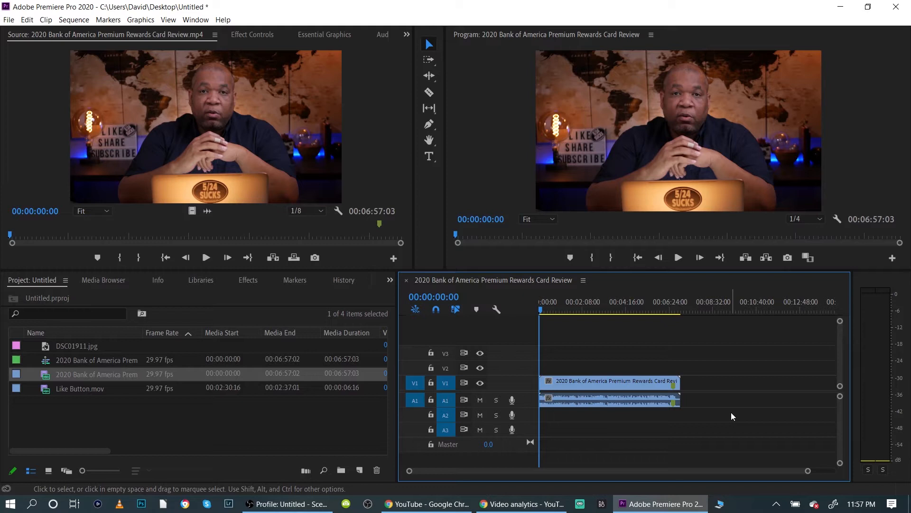
mouse_move(693, 392)
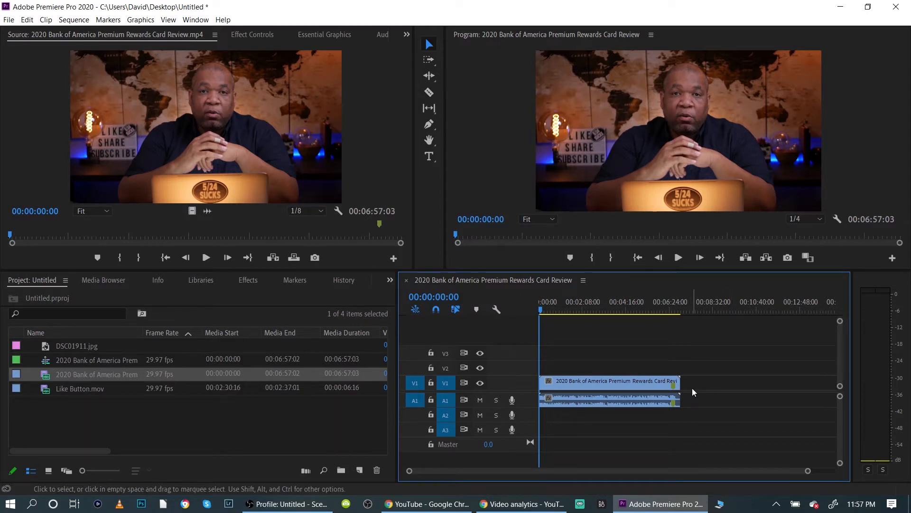
left_click(622, 387)
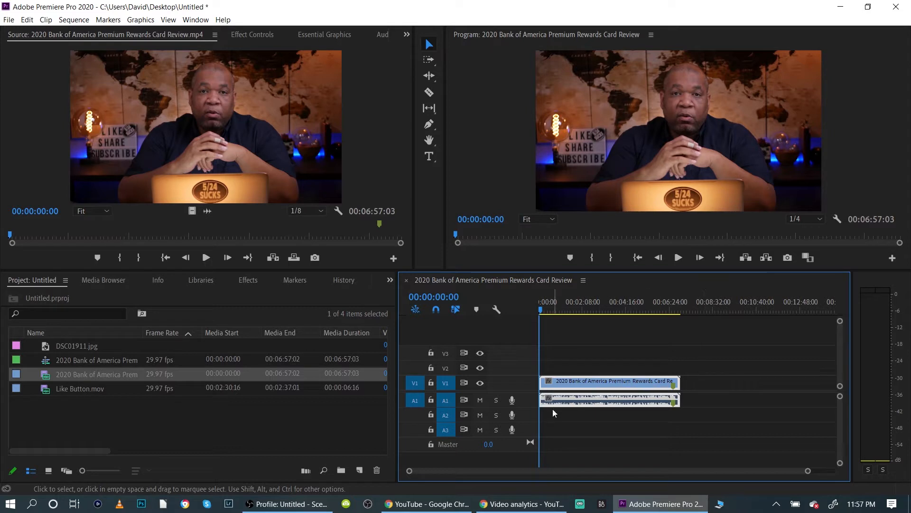
mouse_move(611, 375)
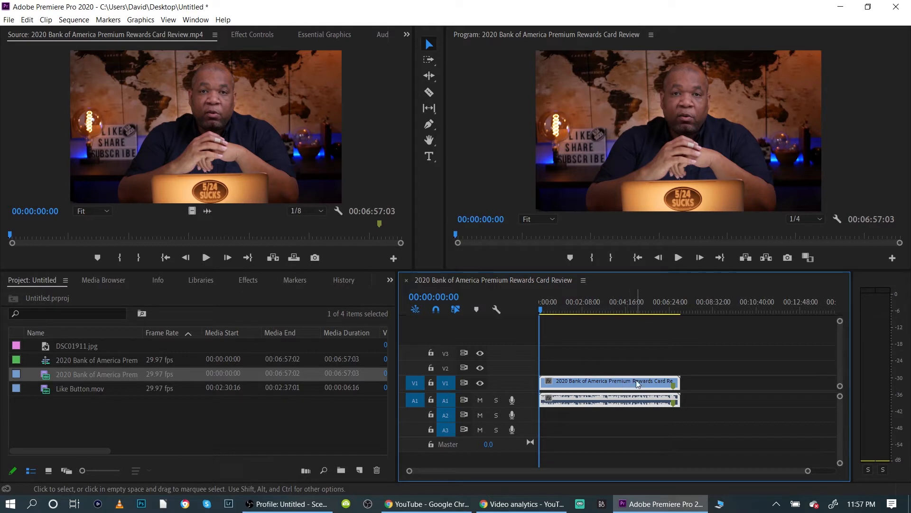
mouse_move(633, 389)
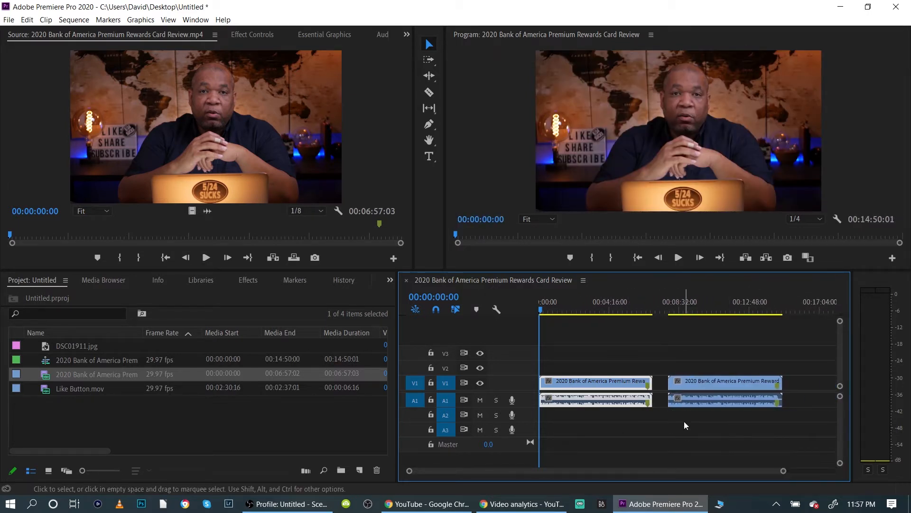
Place a third copy of the review clip, extending the sequence to 00:22:31:02.
left_click(724, 381)
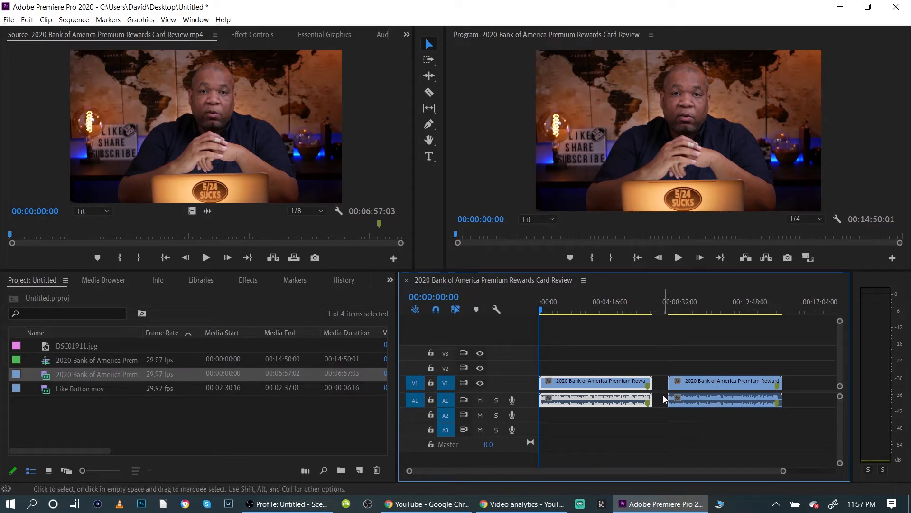
mouse_move(725, 392)
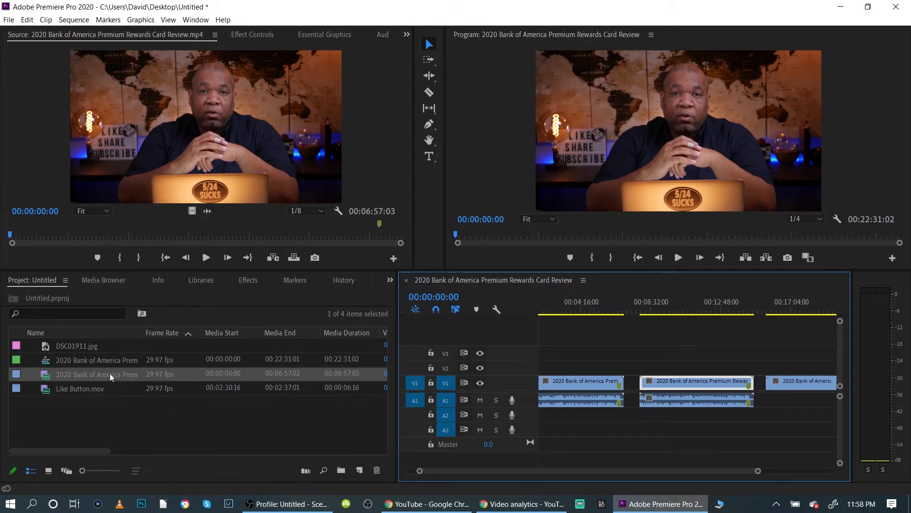
mouse_move(76, 348)
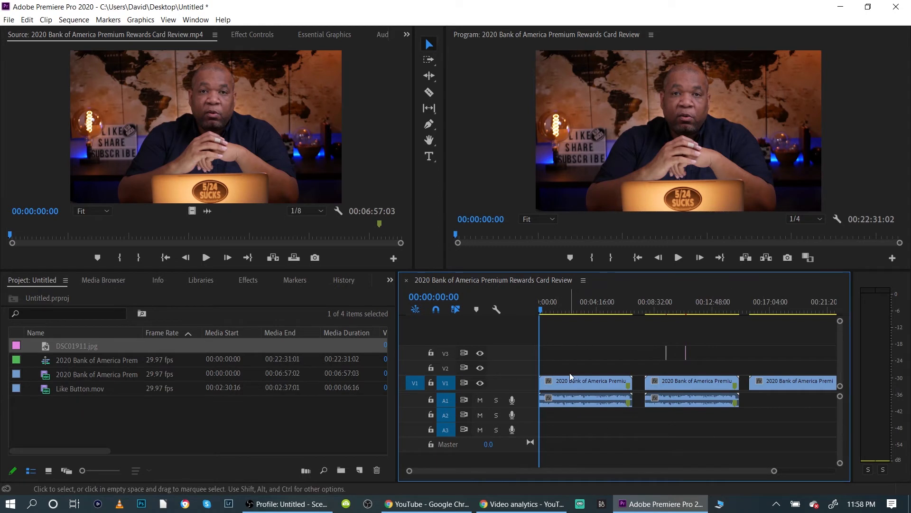
mouse_move(513, 363)
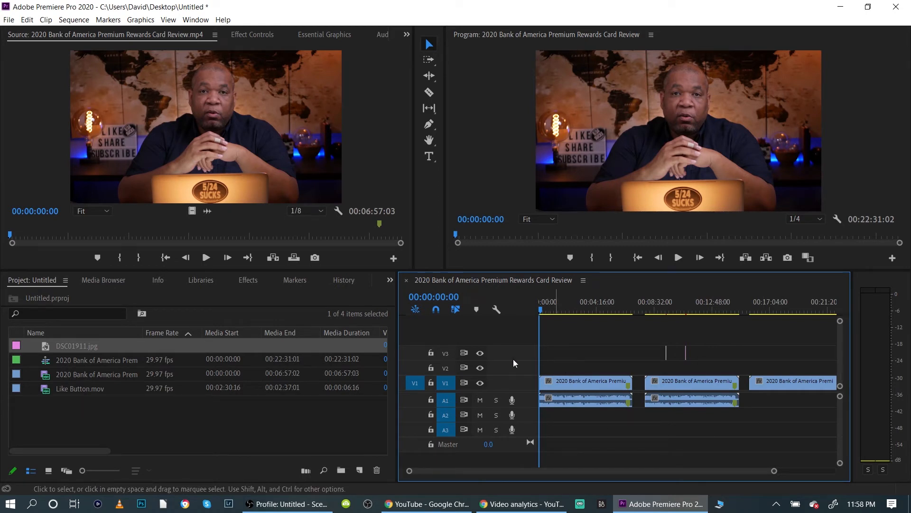
Add DSC01911.jpg to V3 above the second review clip and duplicate it.
left_click(80, 387)
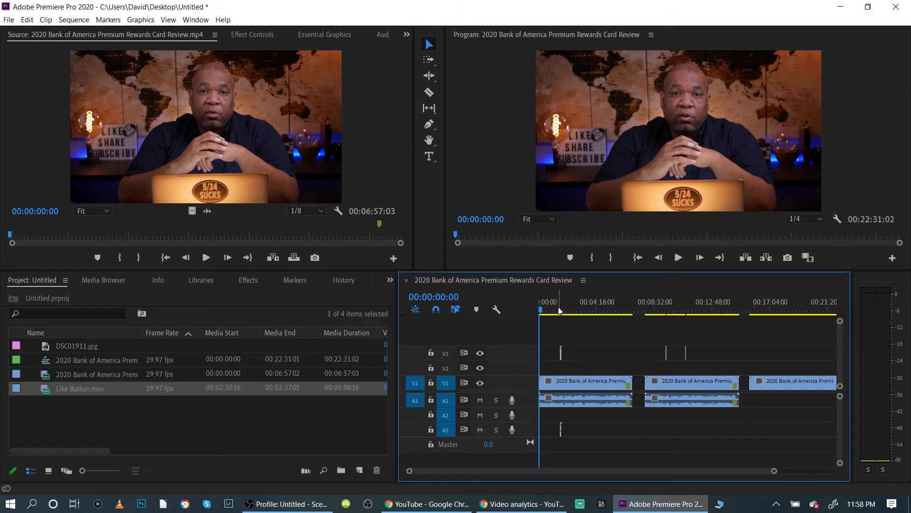
Place Like Button.mov on V3/A3 near the sequence start and zoom into the timeline.
left_click(558, 301)
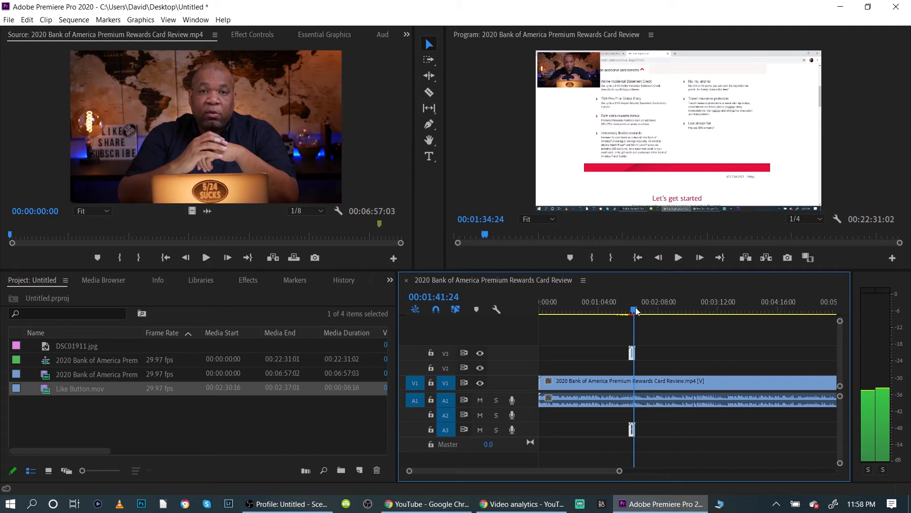
left_click(630, 302)
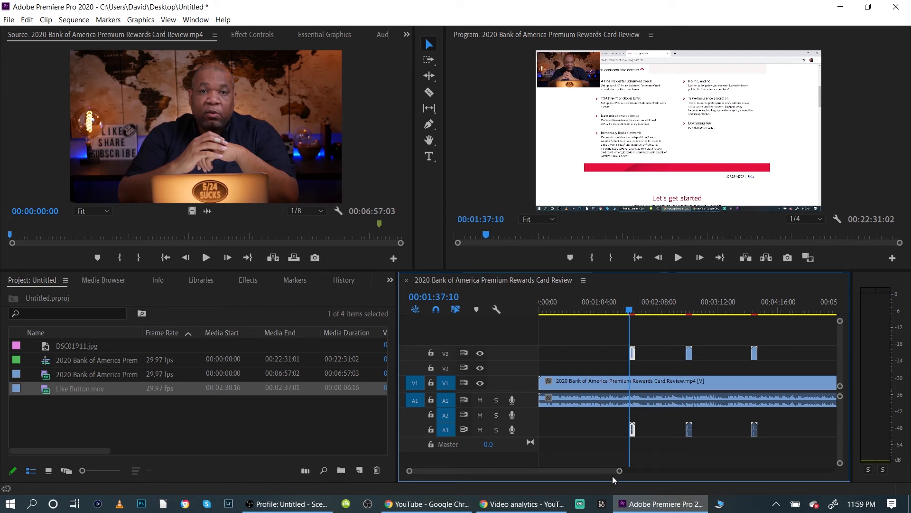
mouse_move(619, 474)
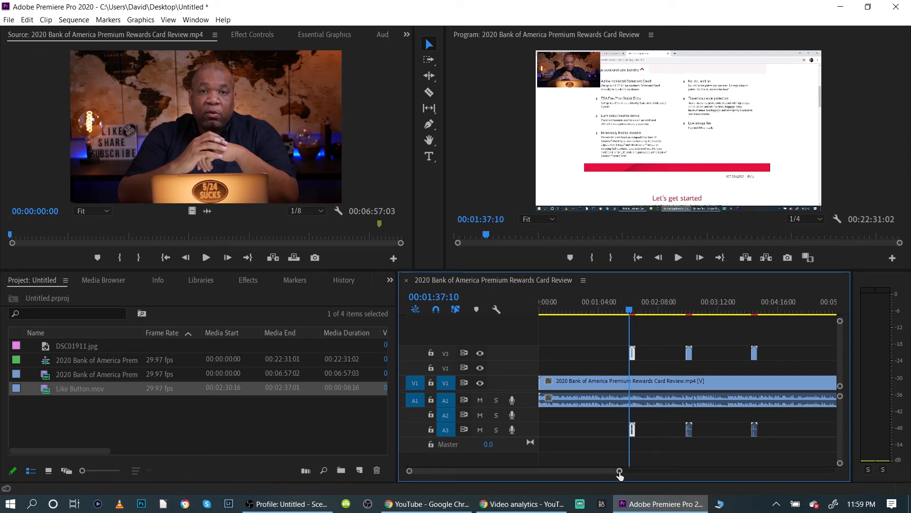